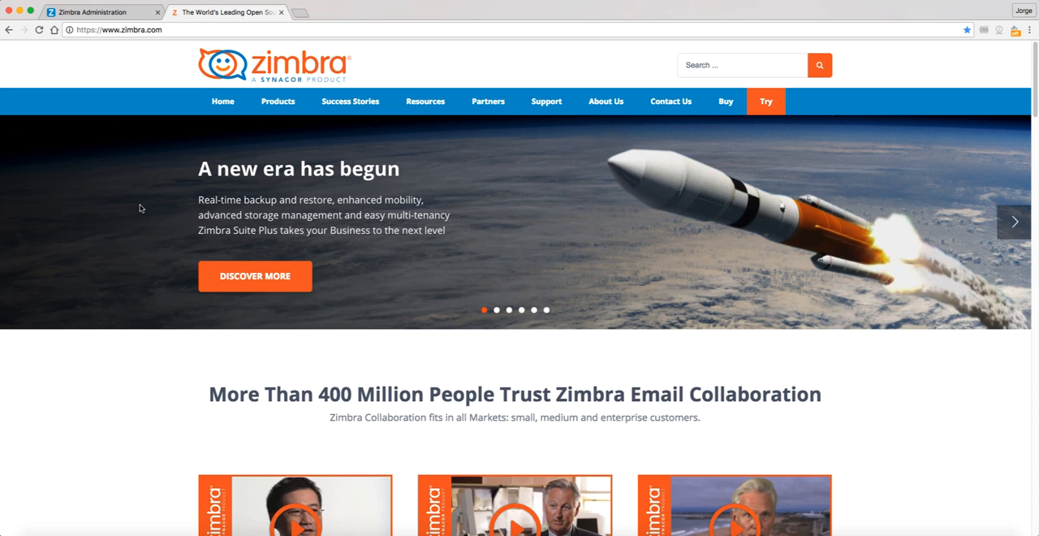
pyautogui.moveTo(389, 188)
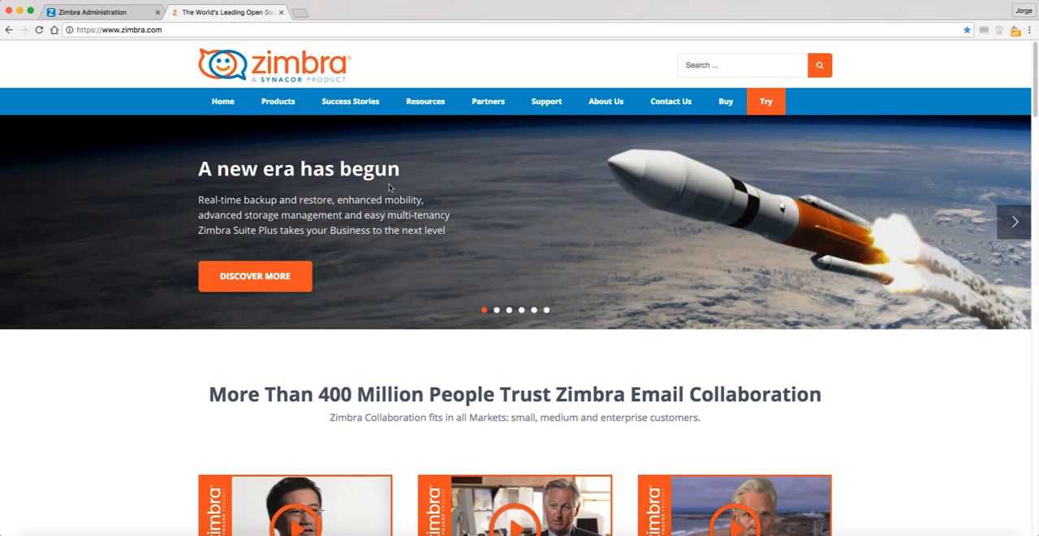
pyautogui.moveTo(390, 187)
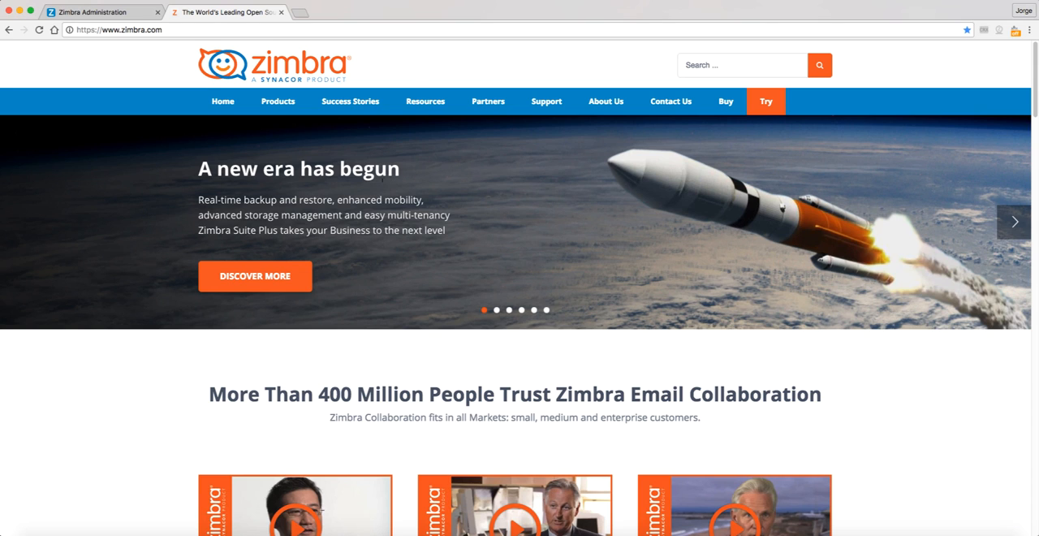
pyautogui.moveTo(277, 100)
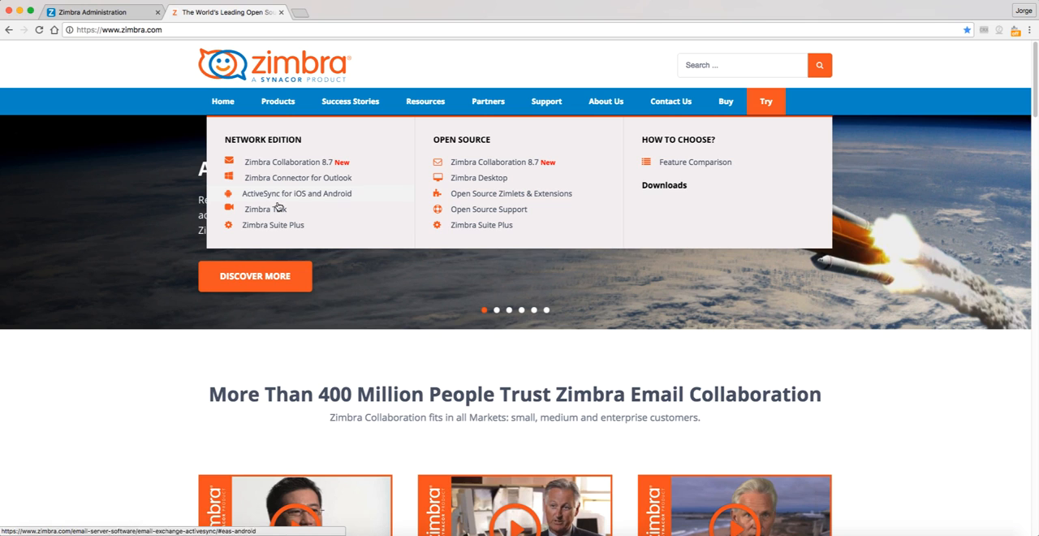
# Step: Open the Zimbra Suite Plus product page under Products > Open Source
pyautogui.click(482, 225)
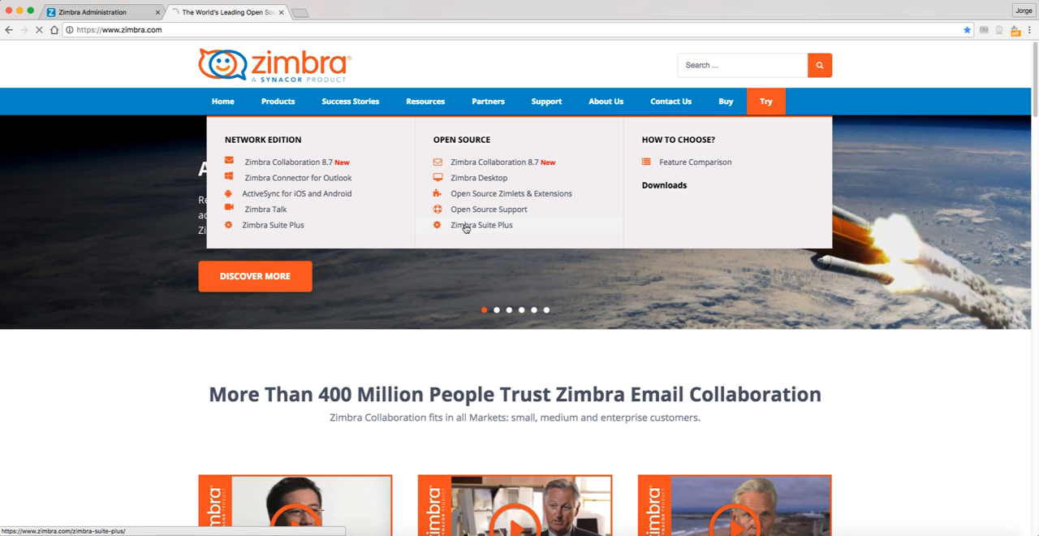
pyautogui.click(479, 225)
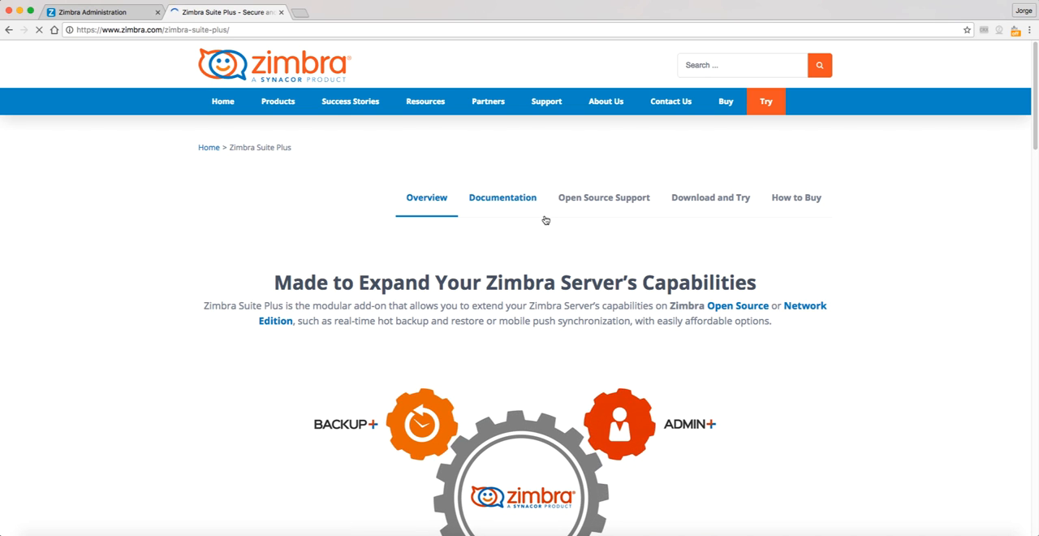
pyautogui.moveTo(711, 202)
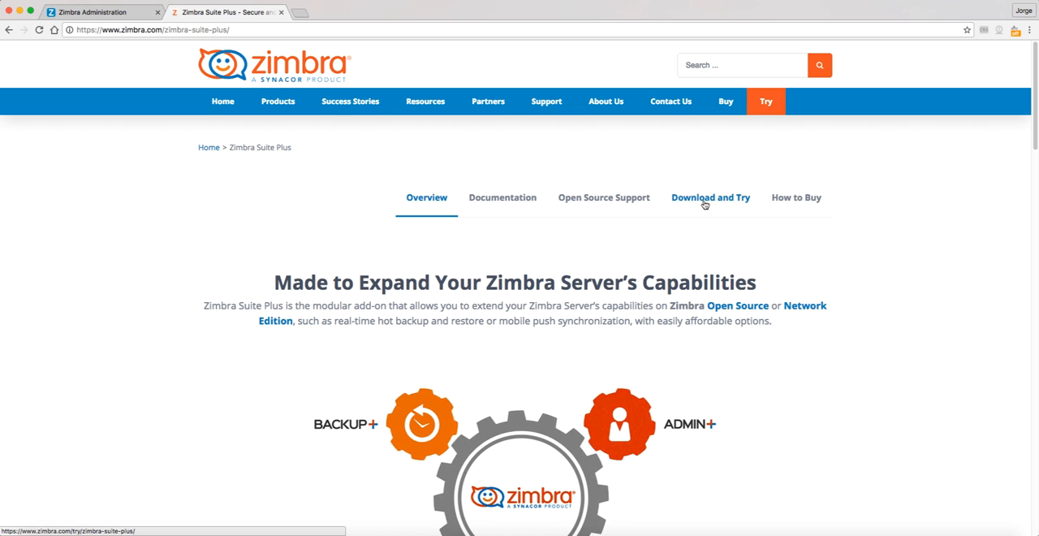
# Step: Go to Suite Plus Download and Try, scroll to the trial form, and begin the first name
pyautogui.click(709, 197)
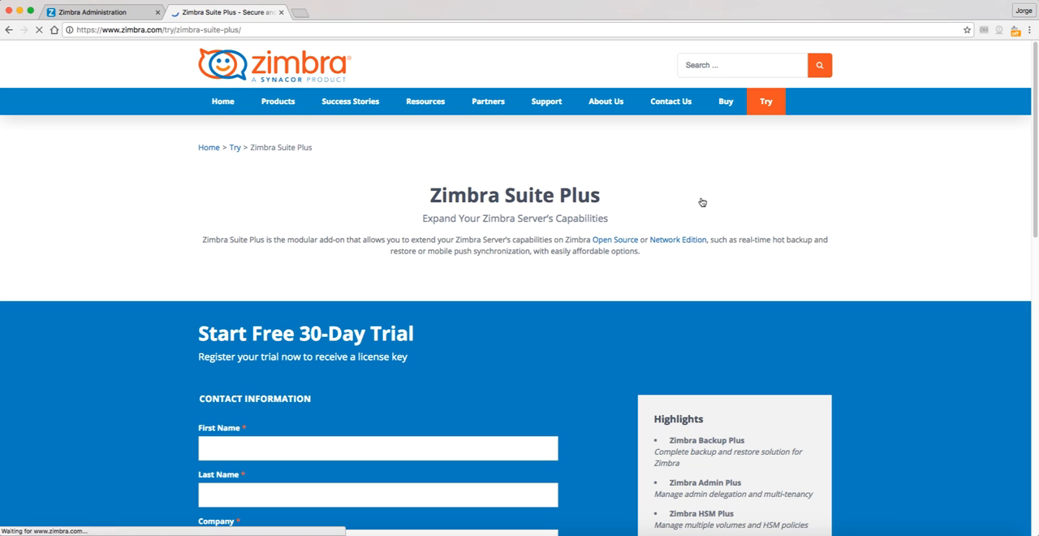
pyautogui.scroll(-3)
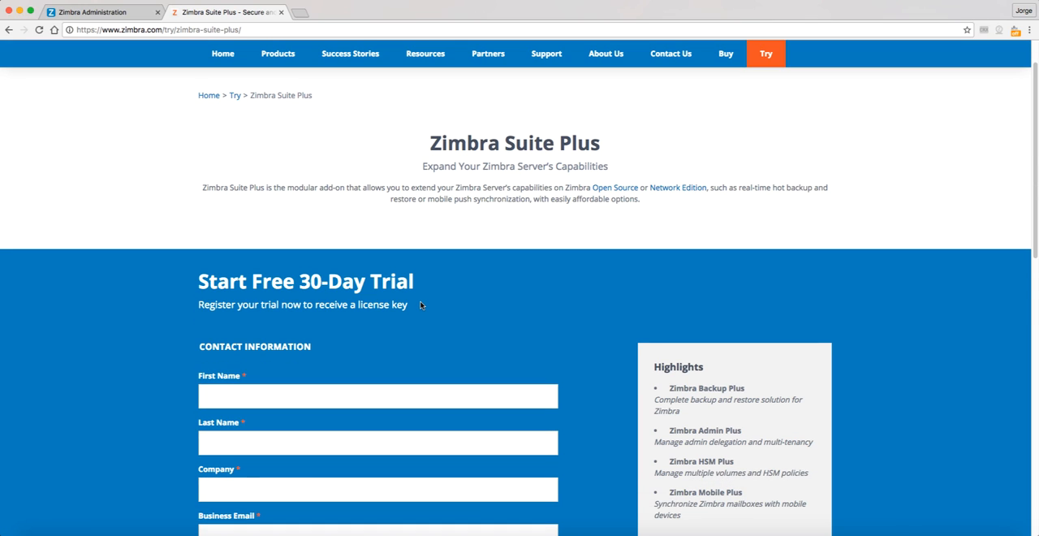
pyautogui.scroll(-3)
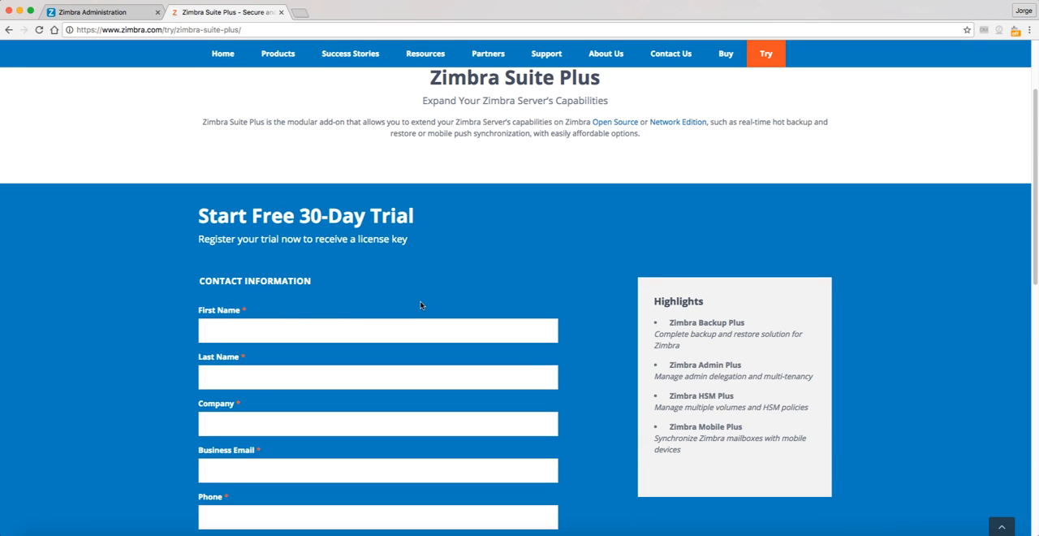
pyautogui.scroll(-3)
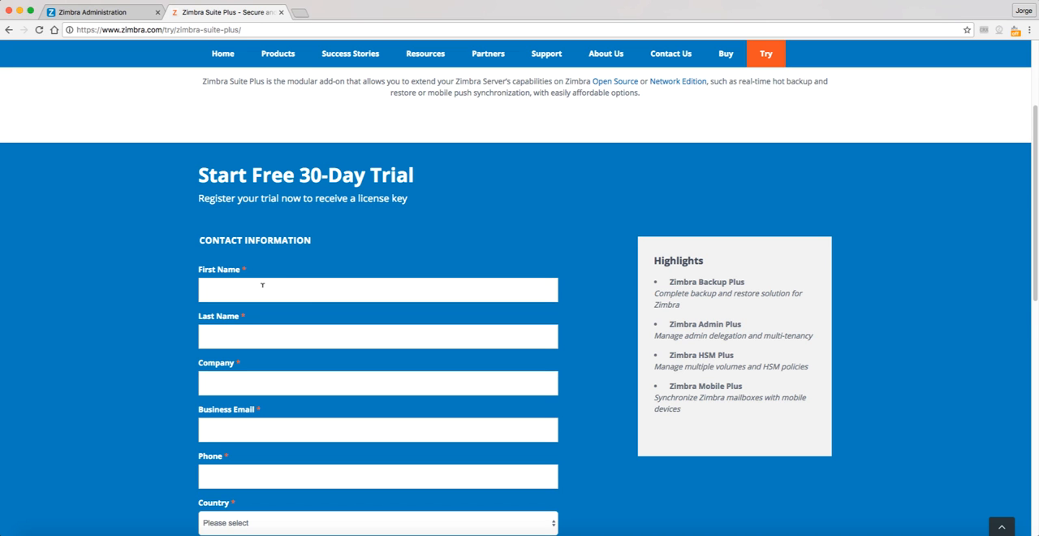
pyautogui.click(377, 336)
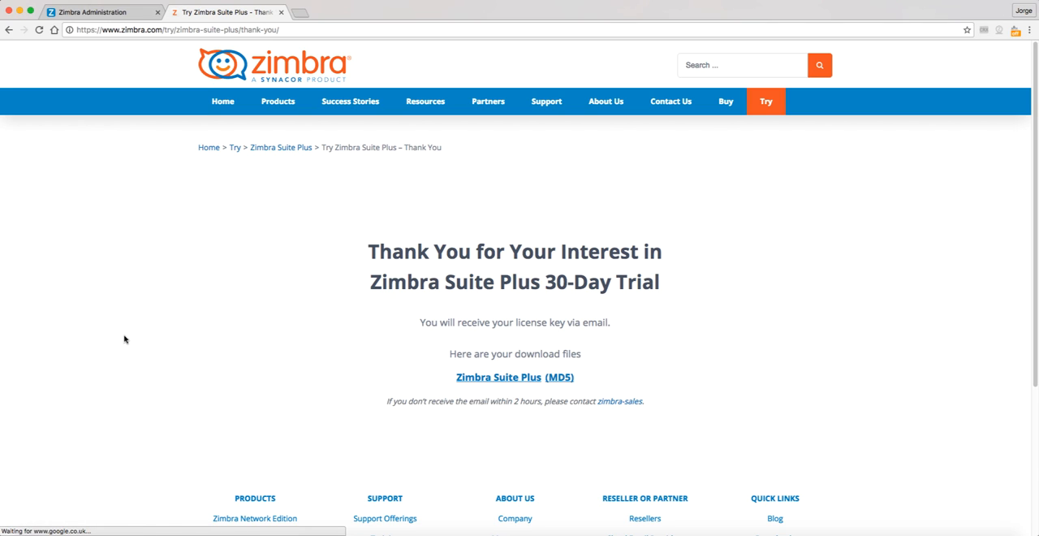
pyautogui.moveTo(276, 258)
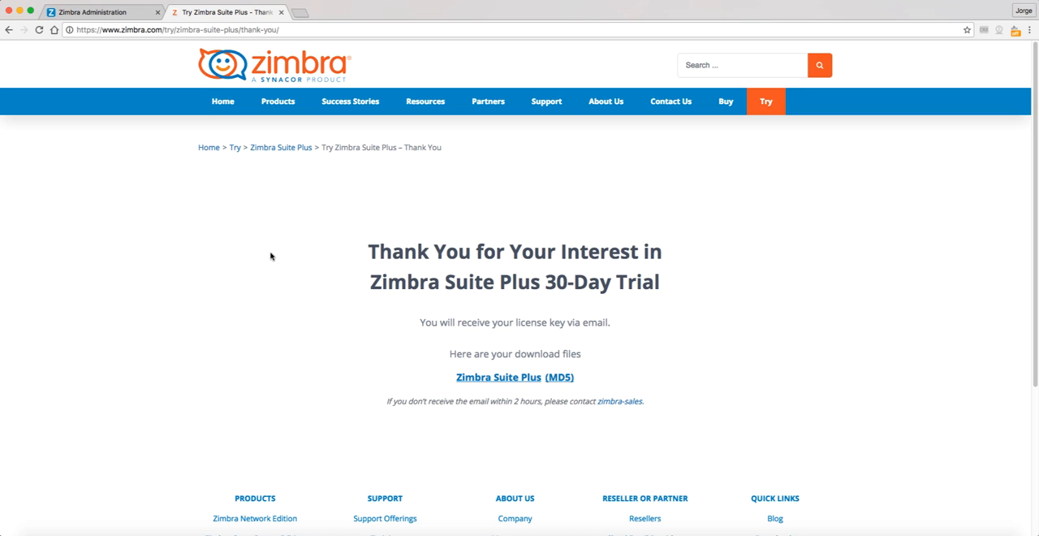
pyautogui.moveTo(428, 297)
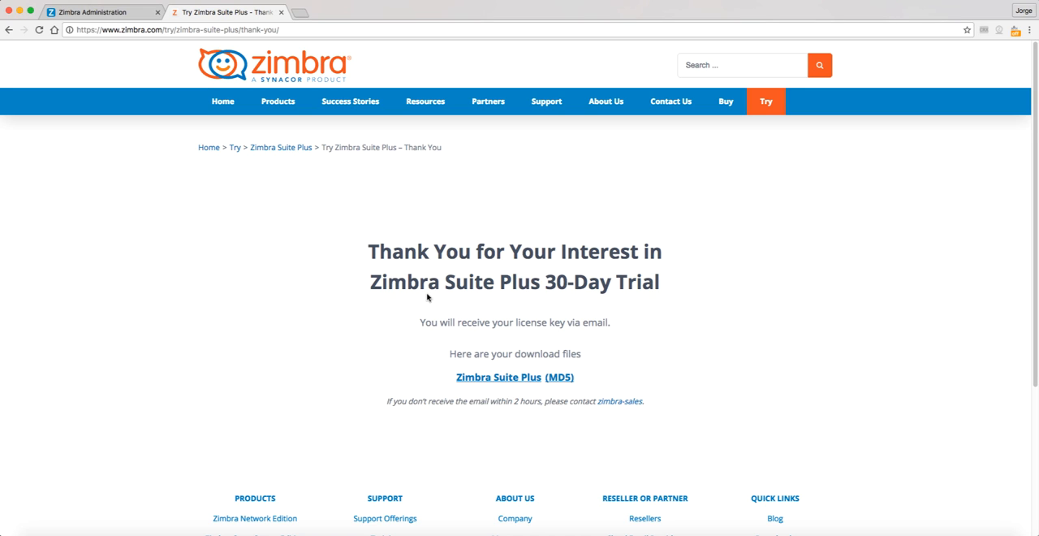
pyautogui.moveTo(474, 383)
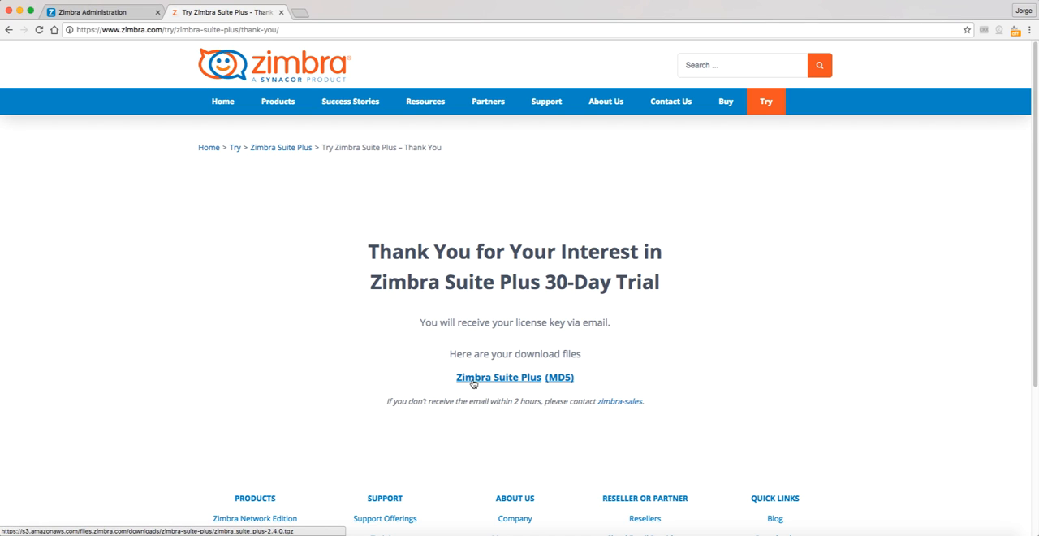
pyautogui.moveTo(560, 376)
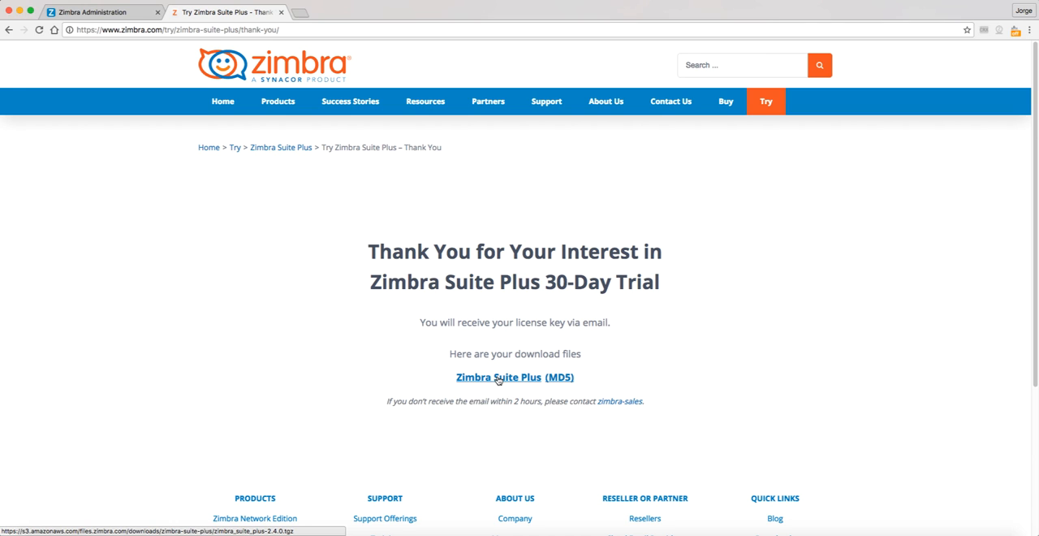
# Step: Copy the Zimbra Suite Plus download link address from the thank-you page
pyautogui.rightClick(499, 377)
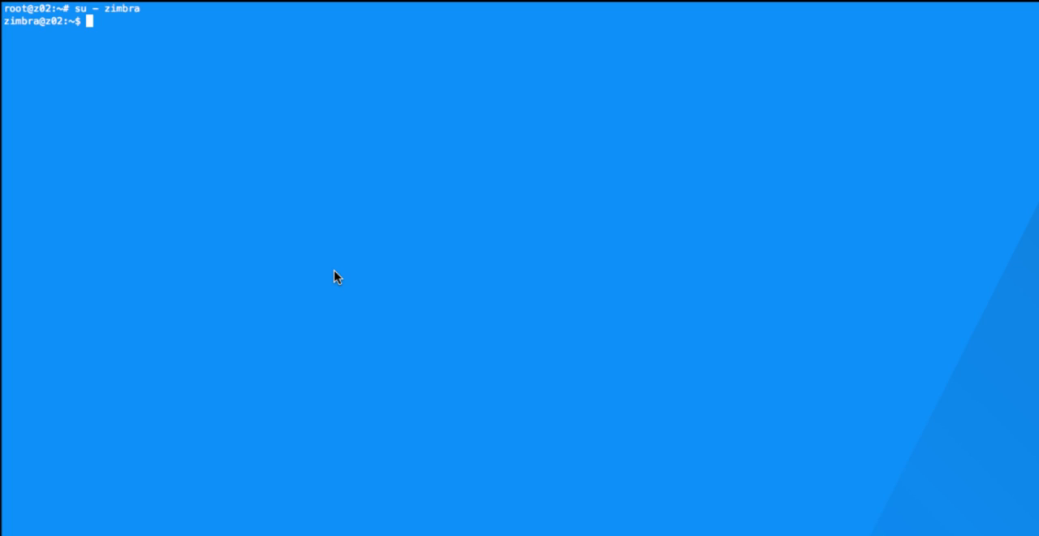
# Step: Check the Zimbra version with zmcontrol -v (8.7.0 FOSS), then exit to root
pyautogui.write('zmcontrol')
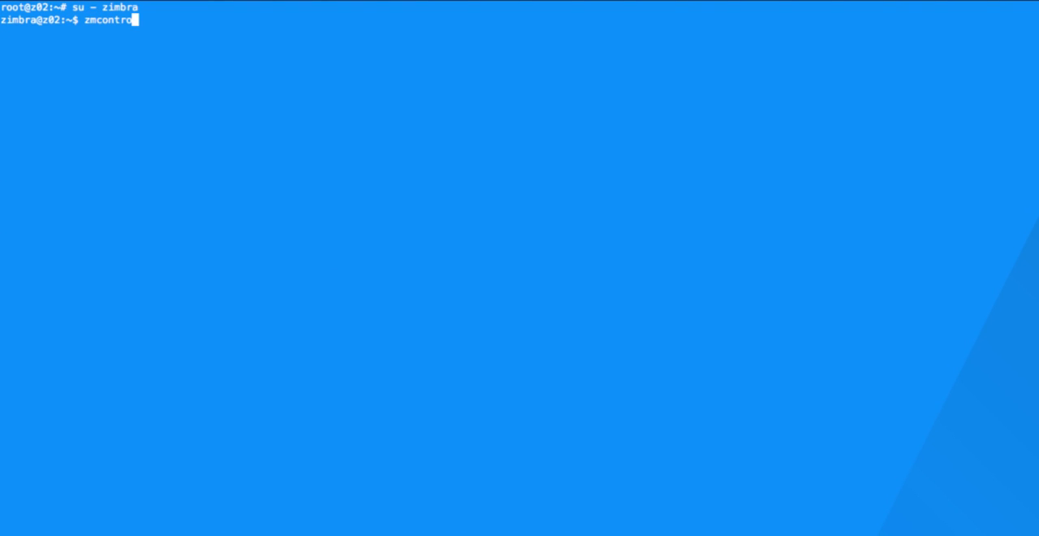
pyautogui.press('Return')
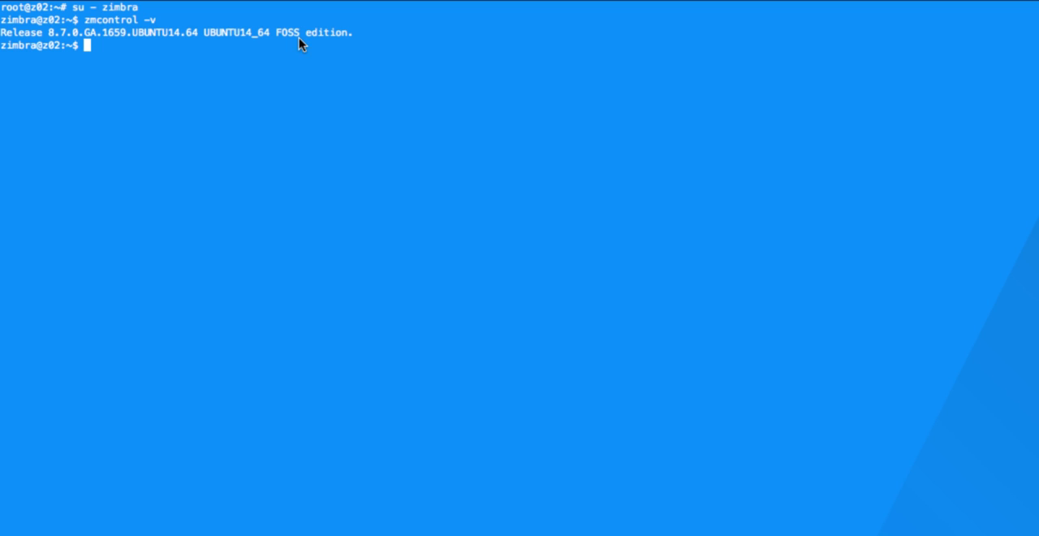
pyautogui.write('exit')
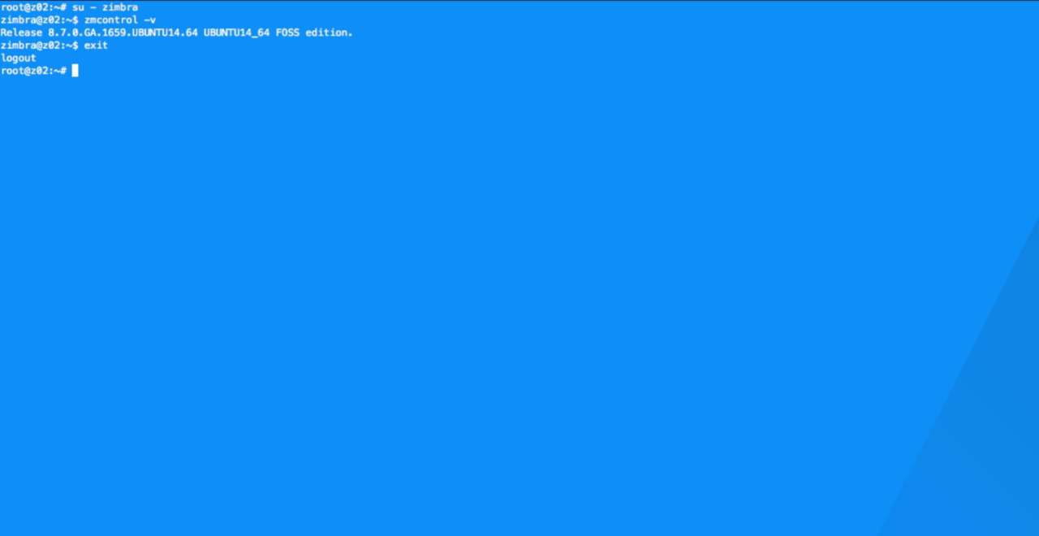
# Step: Download zimbra_suite_plus-2.4.0.tgz from the copied S3 URL with wget
pyautogui.write('wget https://s3.amazonaws.com/files.zimbra.com/downloads/zimbra-suite-plus/zimbra_suite_plus-2.4.0.tgz')
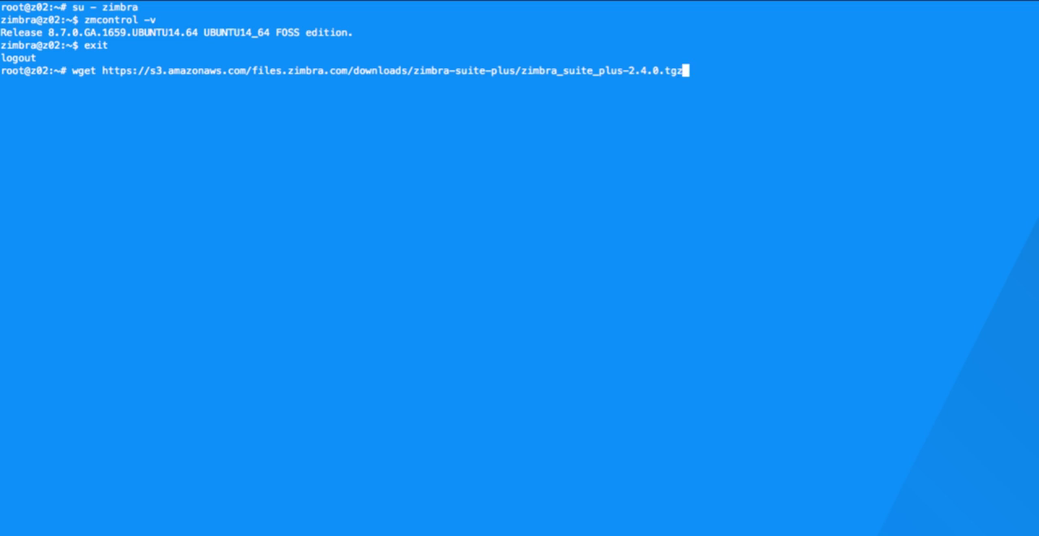
pyautogui.press('Return')
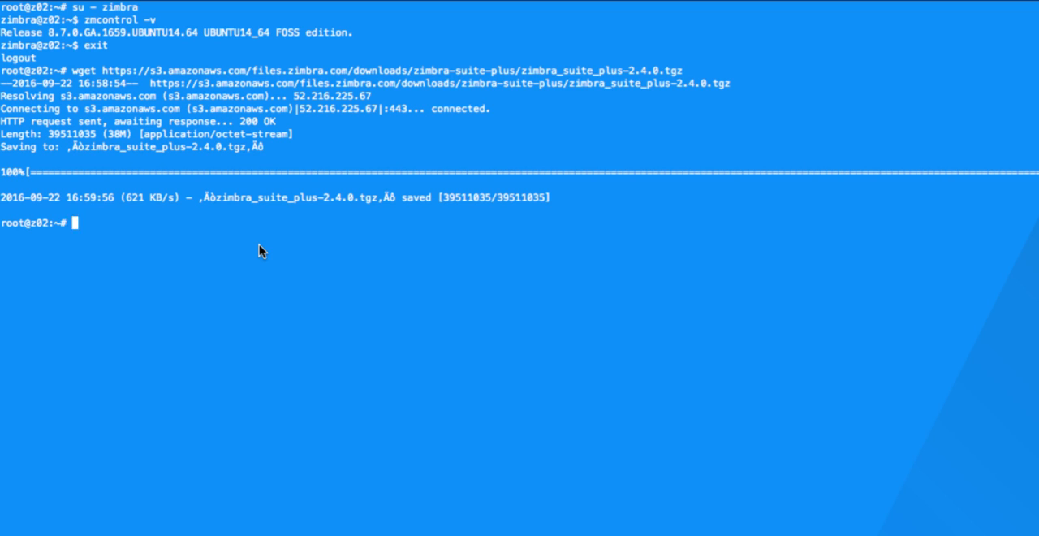
# Step: Extract zimbra_suite_plus-2.4.0.tgz, enter its folder, and run ./install.sh
pyautogui.write('tar x')
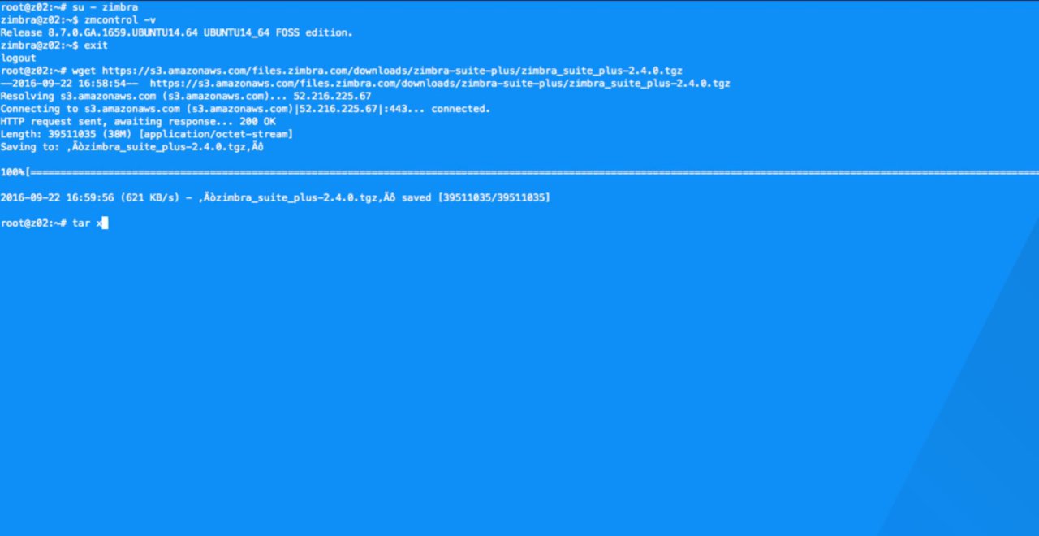
pyautogui.write('zvf')
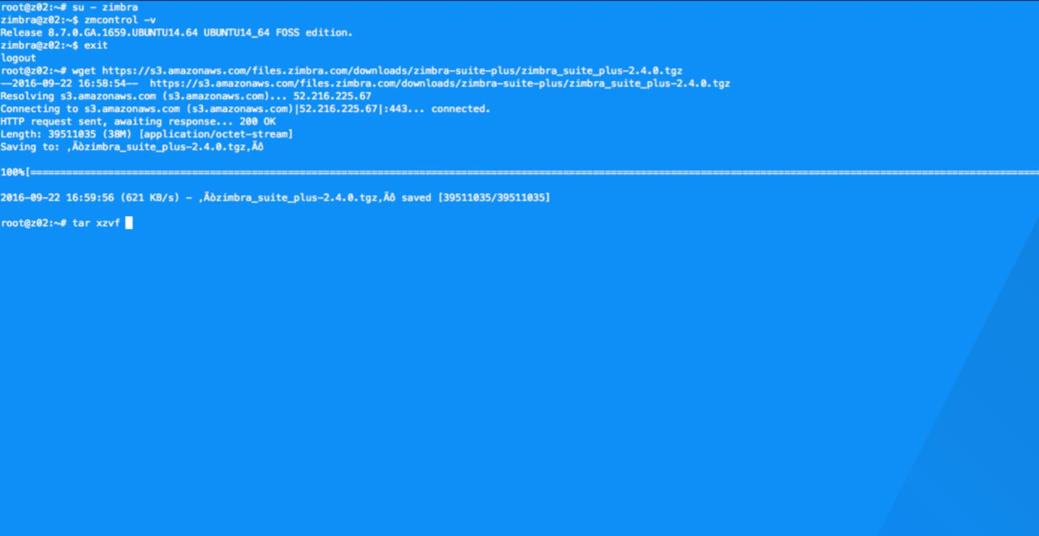
pyautogui.press('Return')
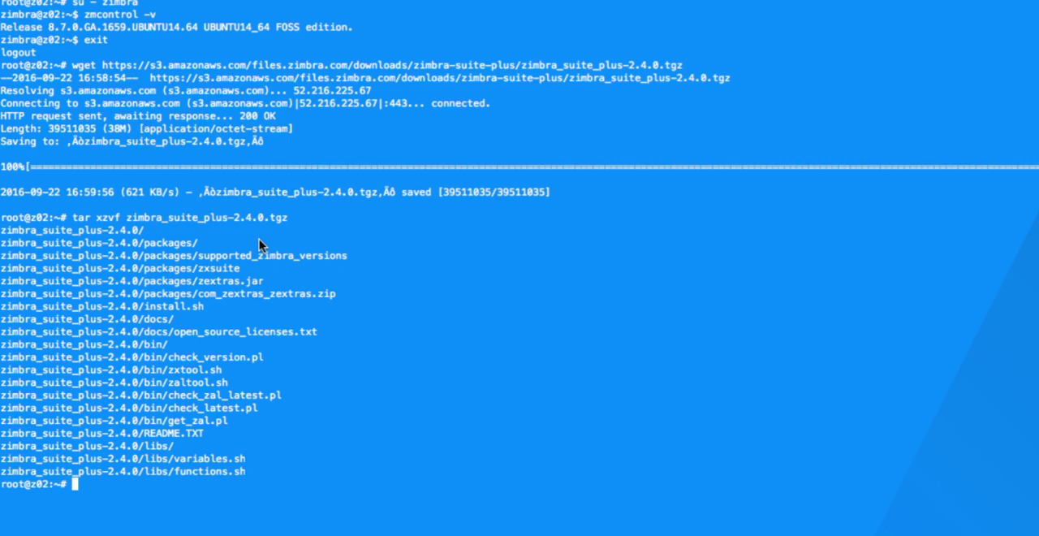
pyautogui.write('cd zimbr')
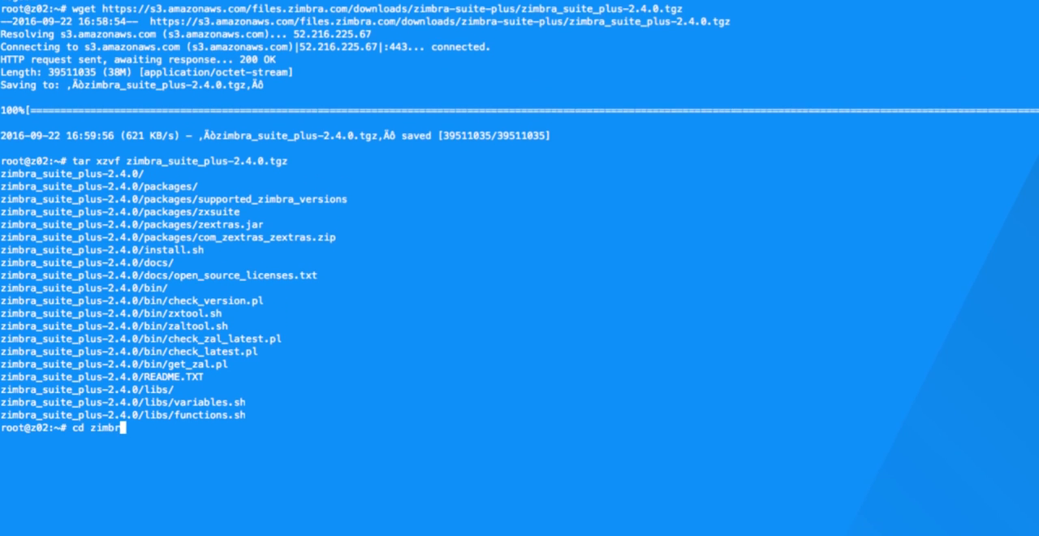
pyautogui.press('Return')
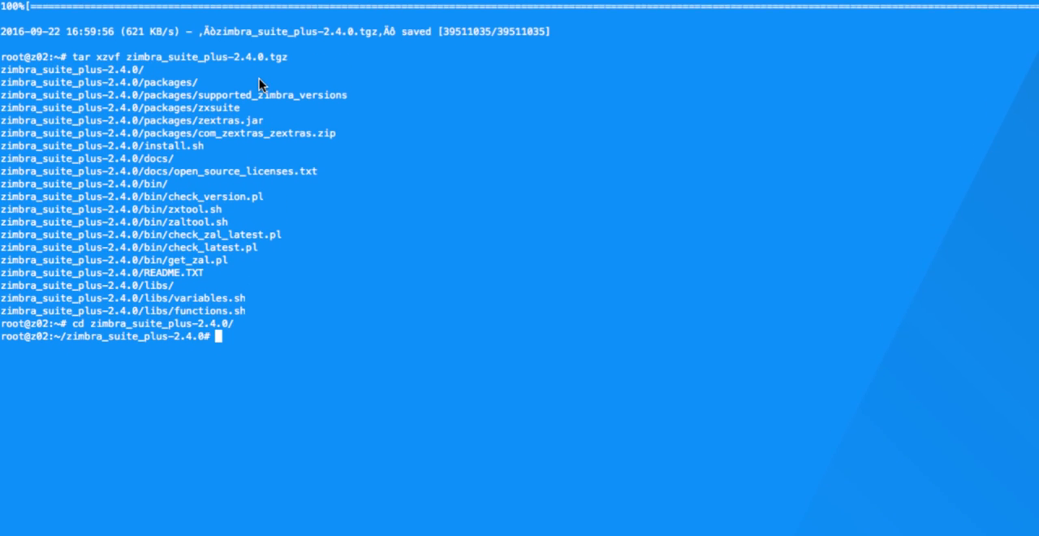
pyautogui.write('./install.sh')
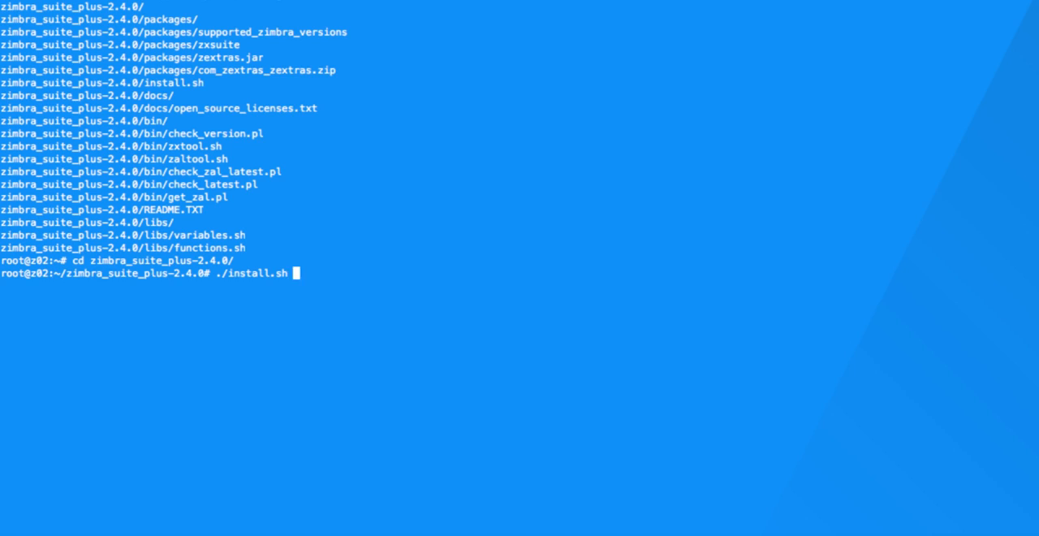
pyautogui.press('Return')
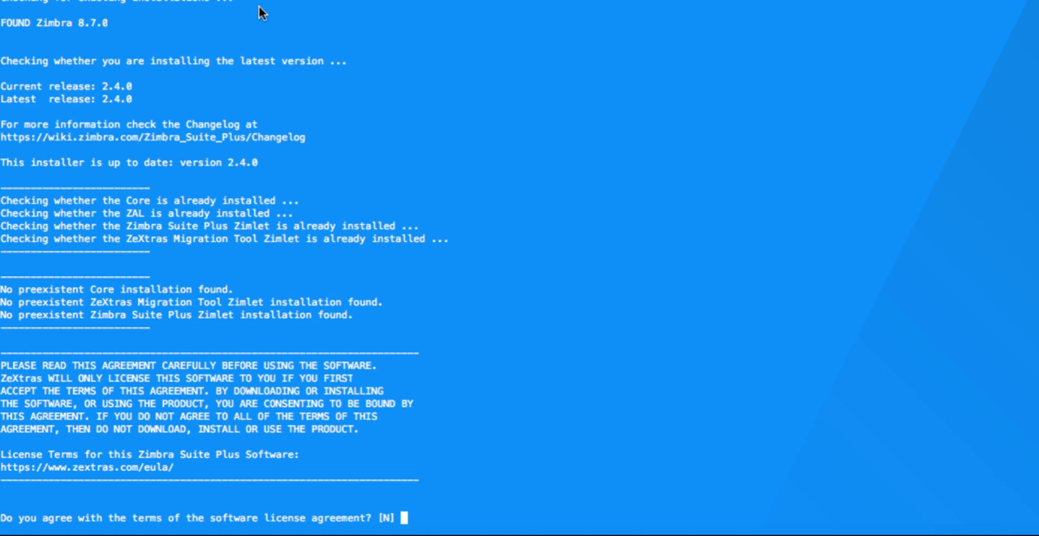
# Step: Answer y to accept the Suite Plus license agreement
pyautogui.write('y')
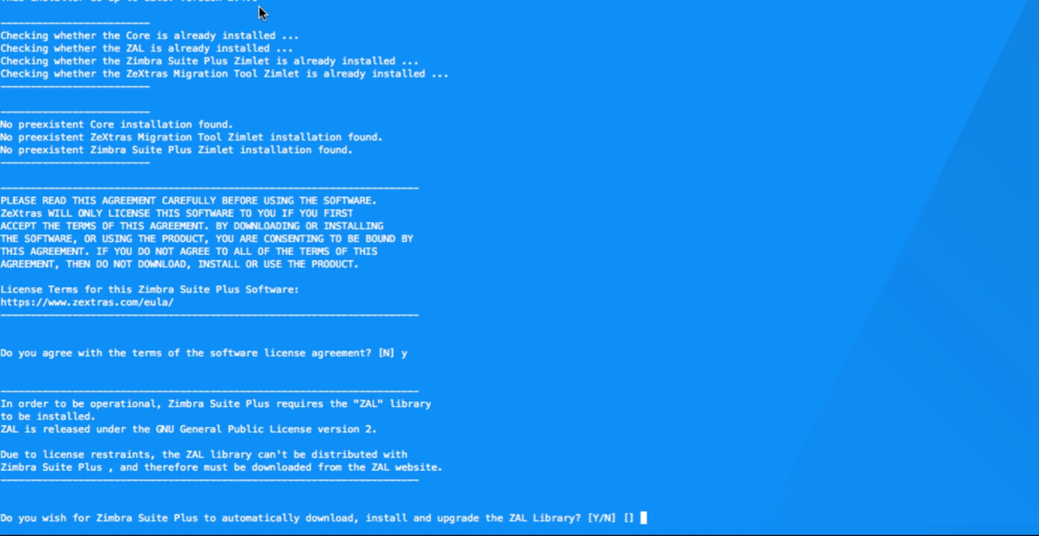
pyautogui.press('Return')
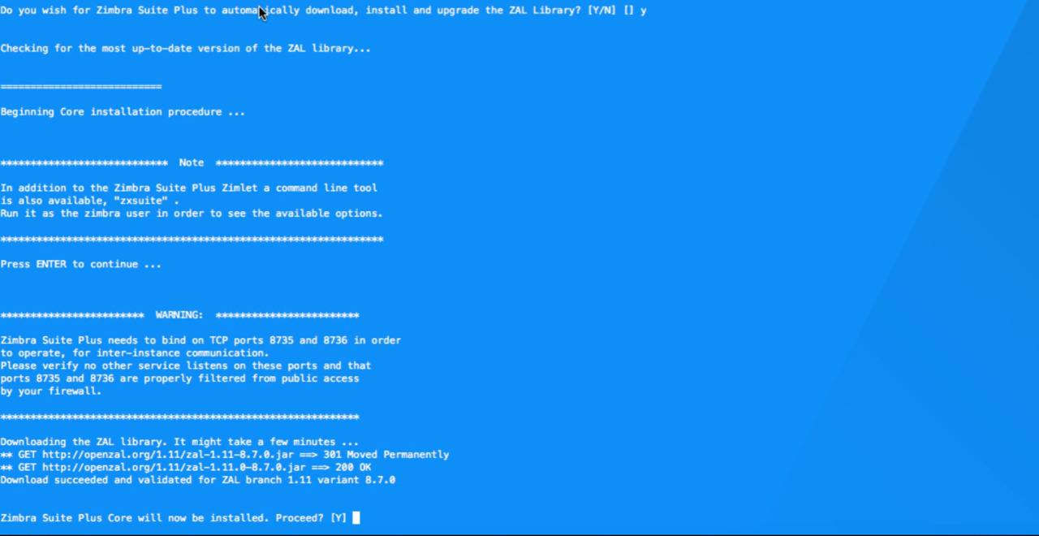
pyautogui.moveTo(261, 4)
pyautogui.write('y')
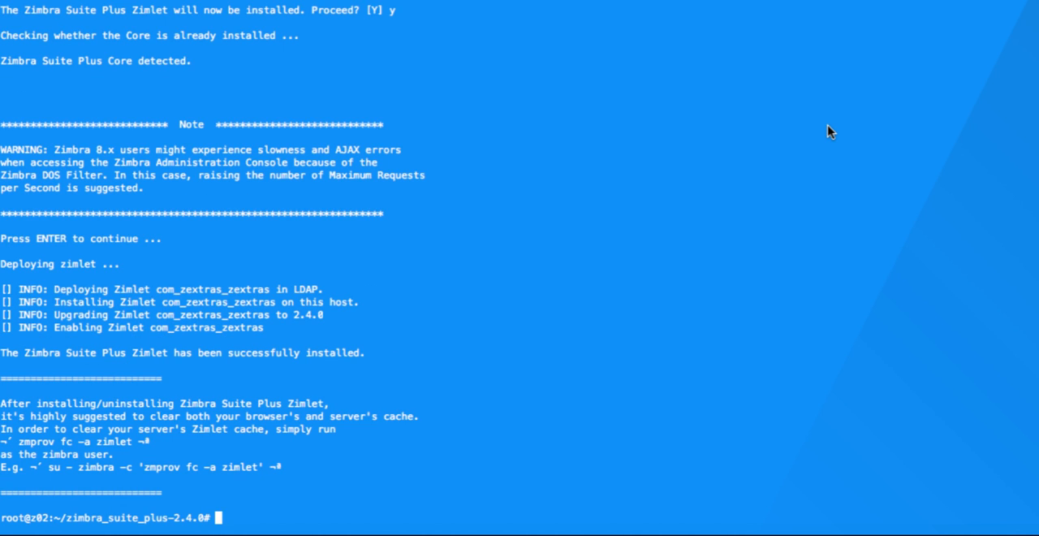
pyautogui.moveTo(86, 460)
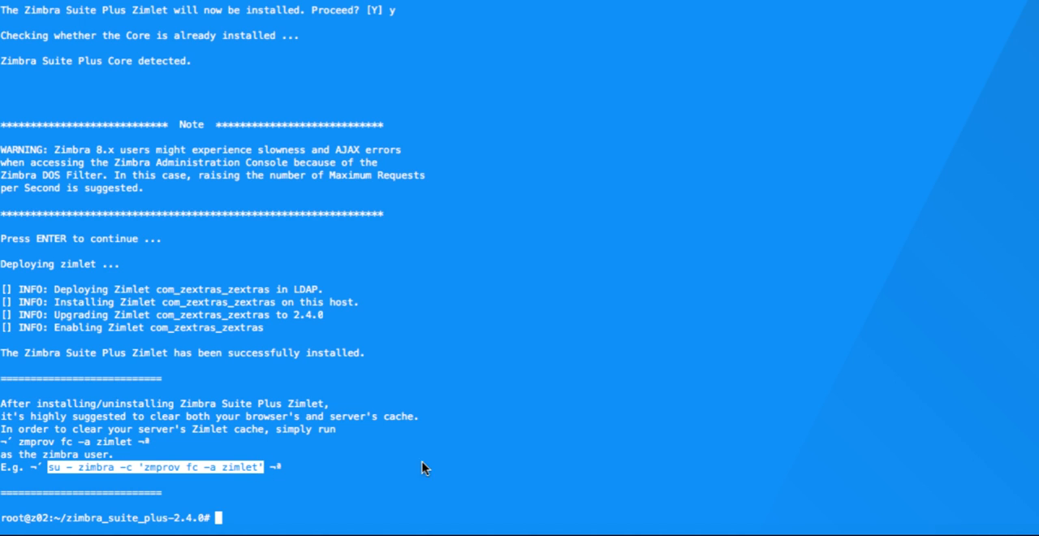
# Step: Run su - zimbra -c 'zmprov fc -a zimlet' to flush the zimlet cache
pyautogui.write("su - zimbra -c 'zmprov fc -a zimlet'")
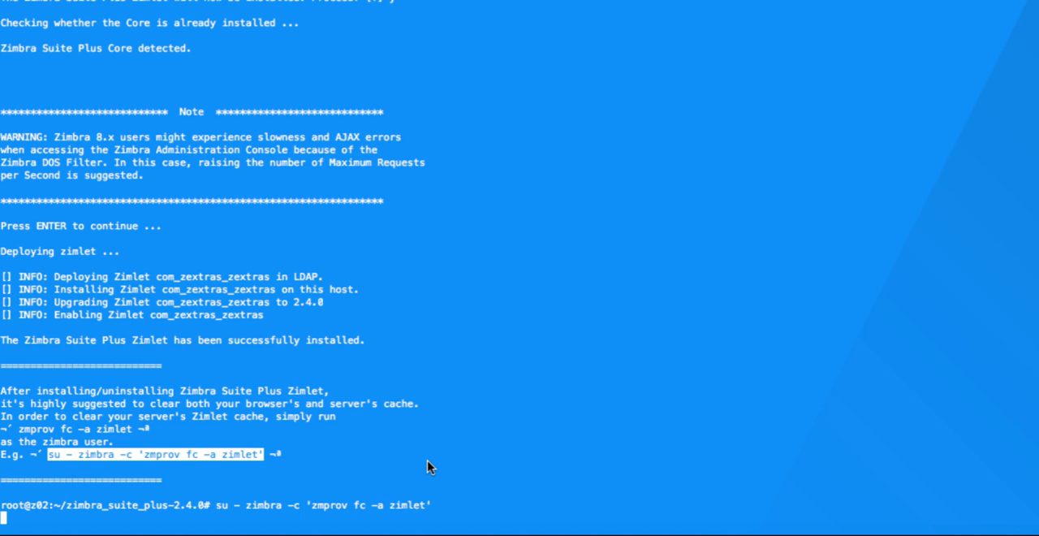
pyautogui.press('Return')
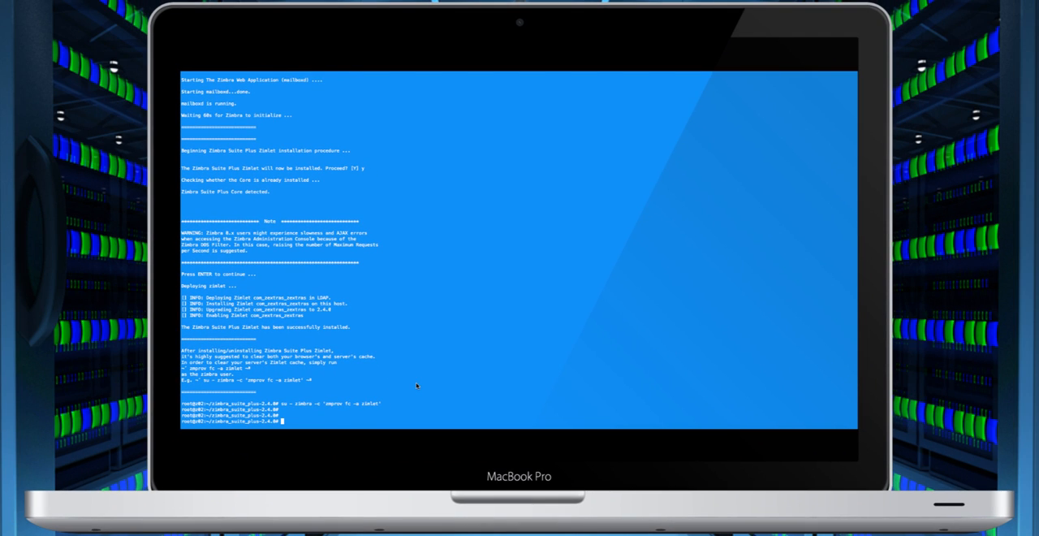
pyautogui.moveTo(469, 373)
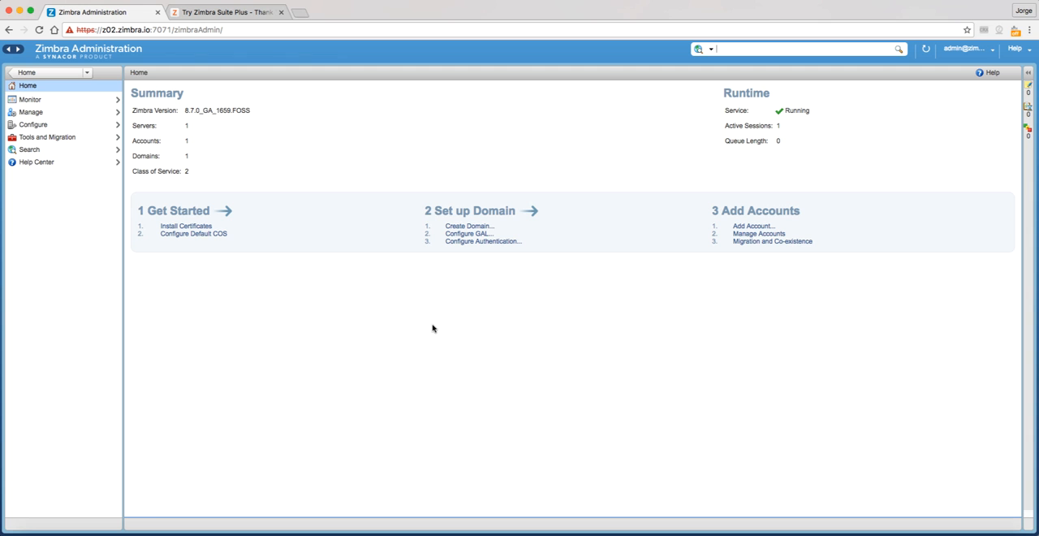
# Step: Reload the admin console and open Zimbra Suite Plus > Core, showing Unlicensed
pyautogui.click(40, 31)
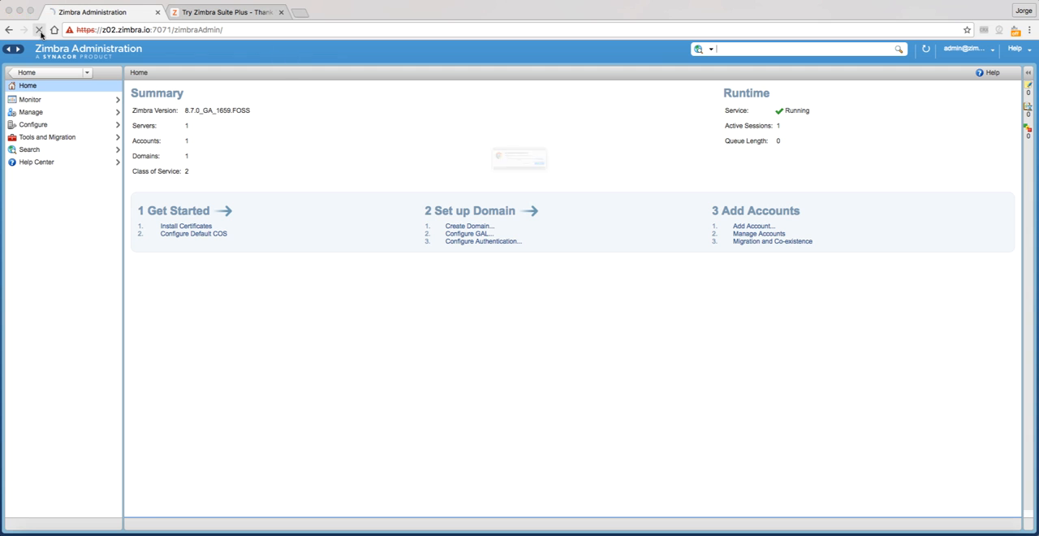
pyautogui.click(39, 30)
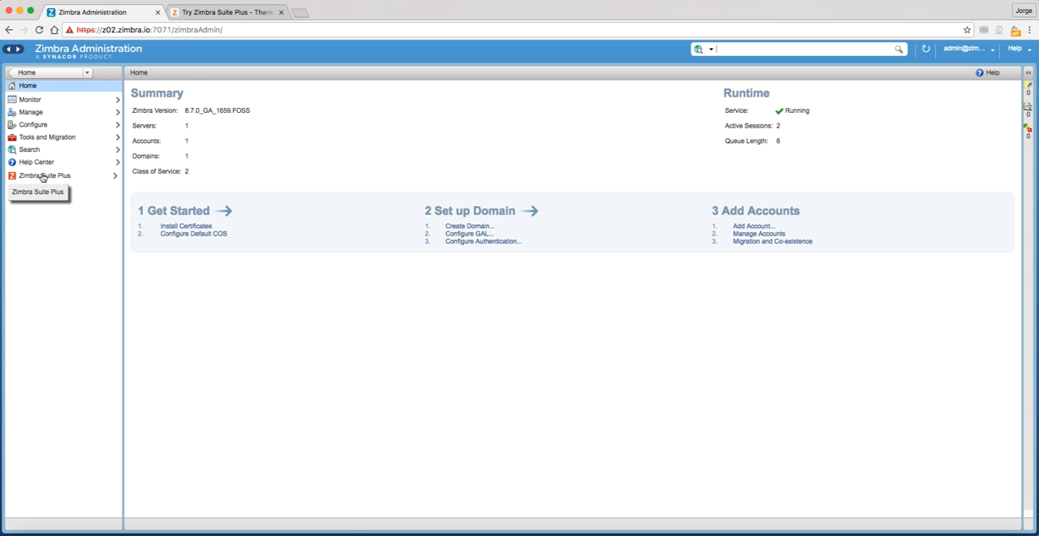
pyautogui.click(45, 175)
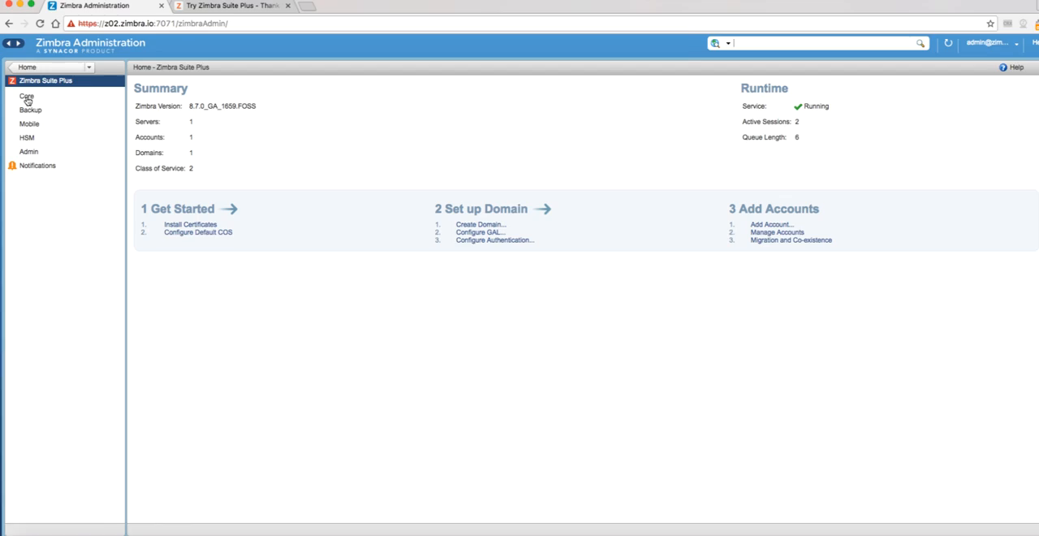
pyautogui.click(27, 97)
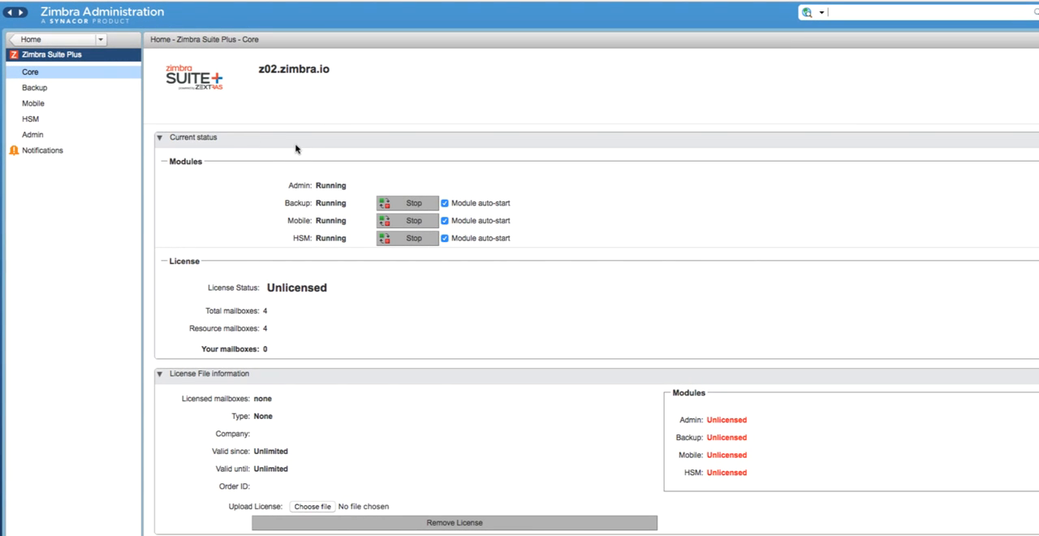
pyautogui.moveTo(391, 294)
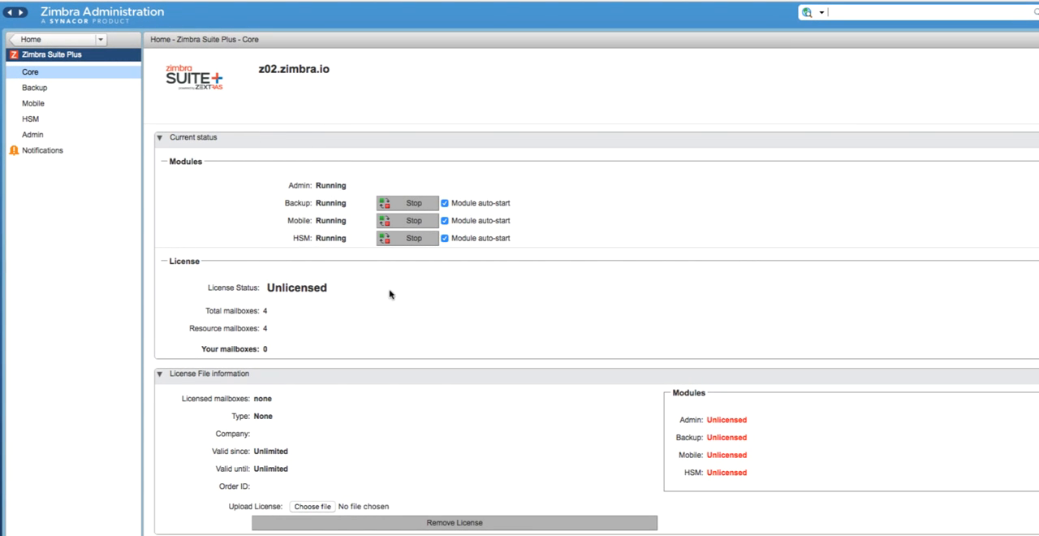
pyautogui.moveTo(385, 293)
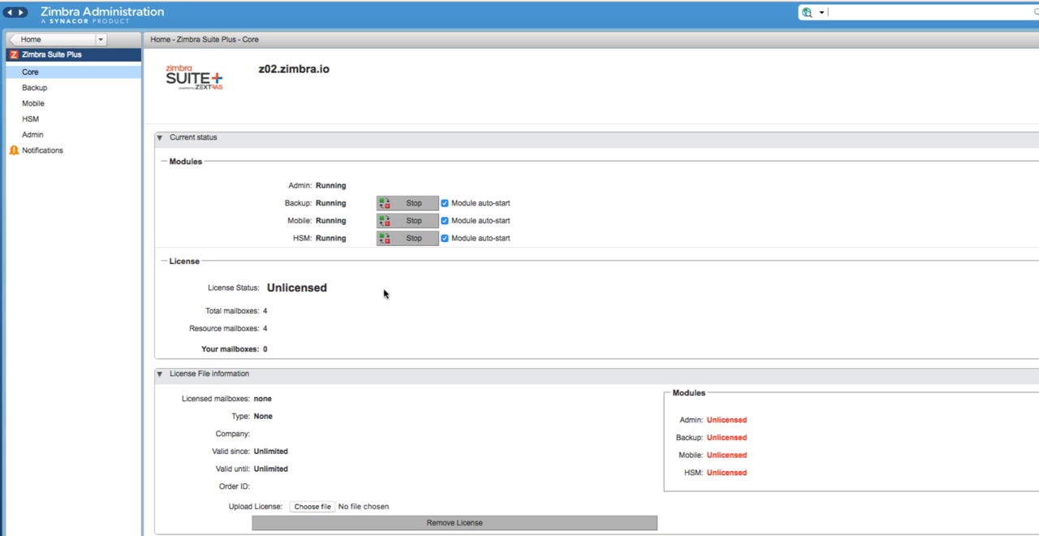
pyautogui.moveTo(315, 498)
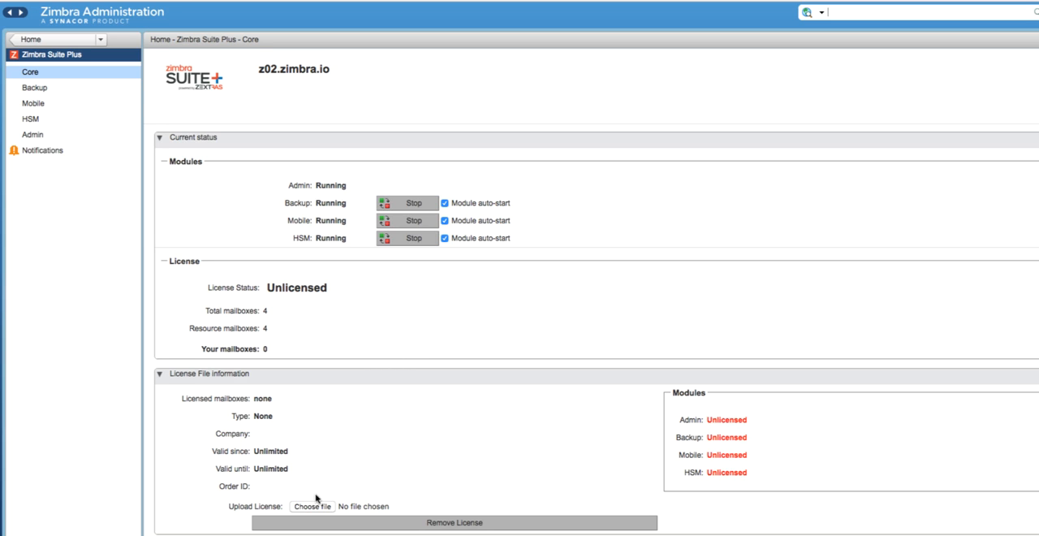
pyautogui.moveTo(340, 434)
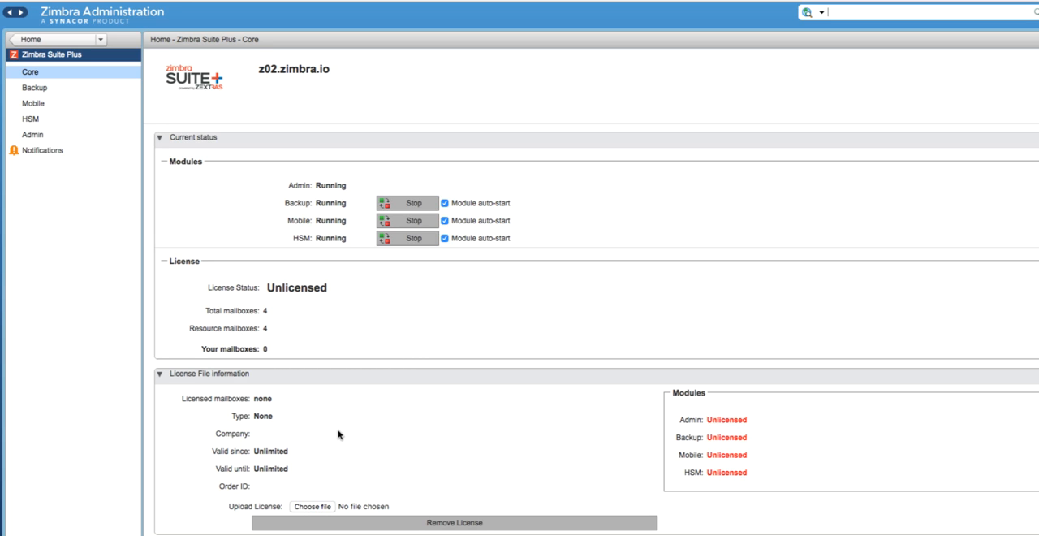
# Step: Upload the license file and confirm the License Notification dialog with OK
pyautogui.click(311, 506)
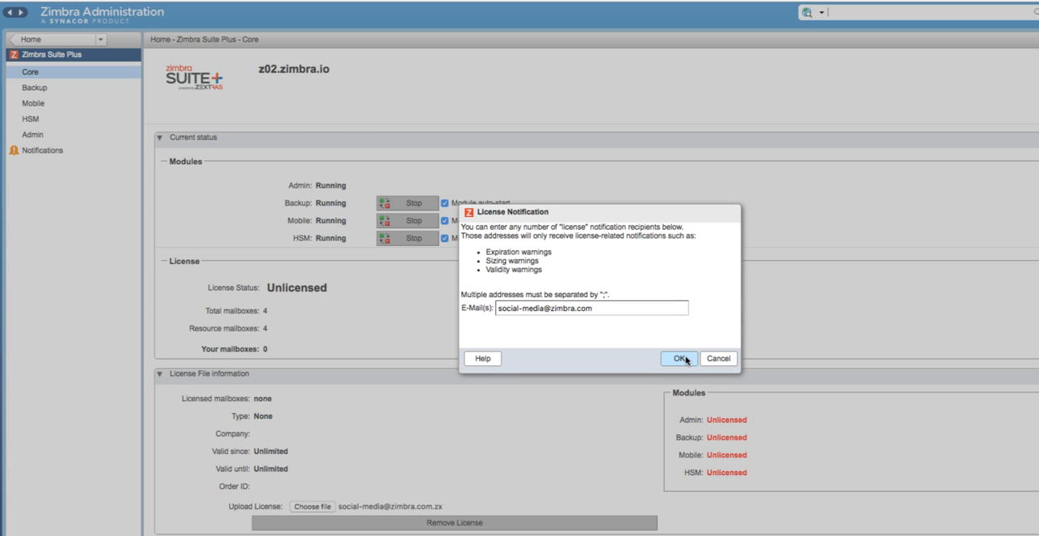
pyautogui.click(679, 358)
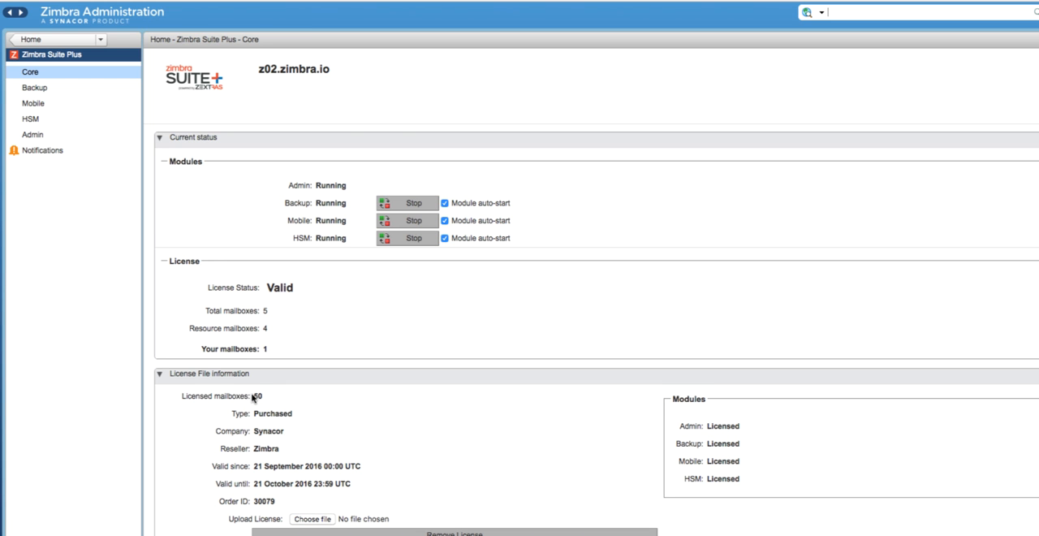
pyautogui.moveTo(679, 439)
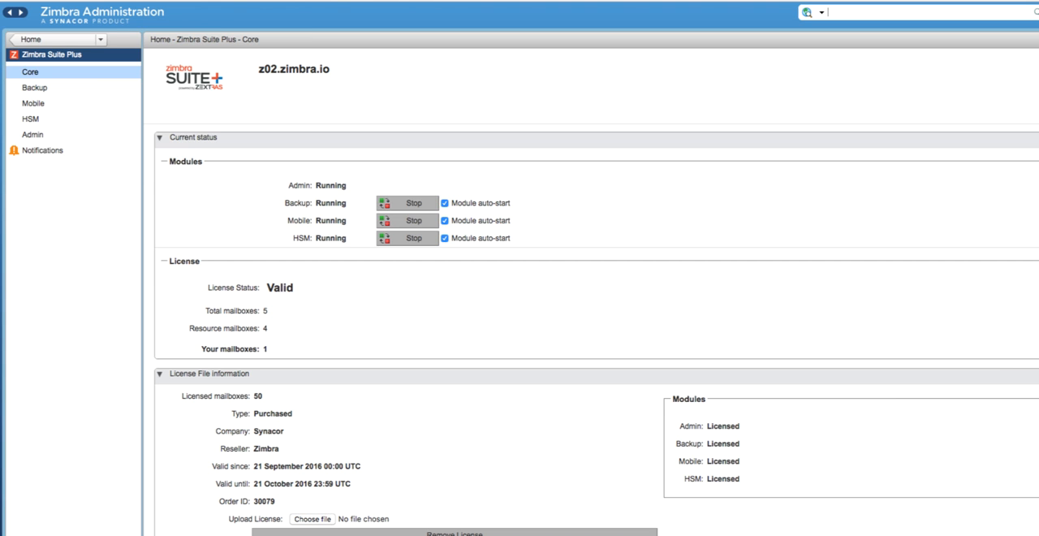
pyautogui.scroll(-3)
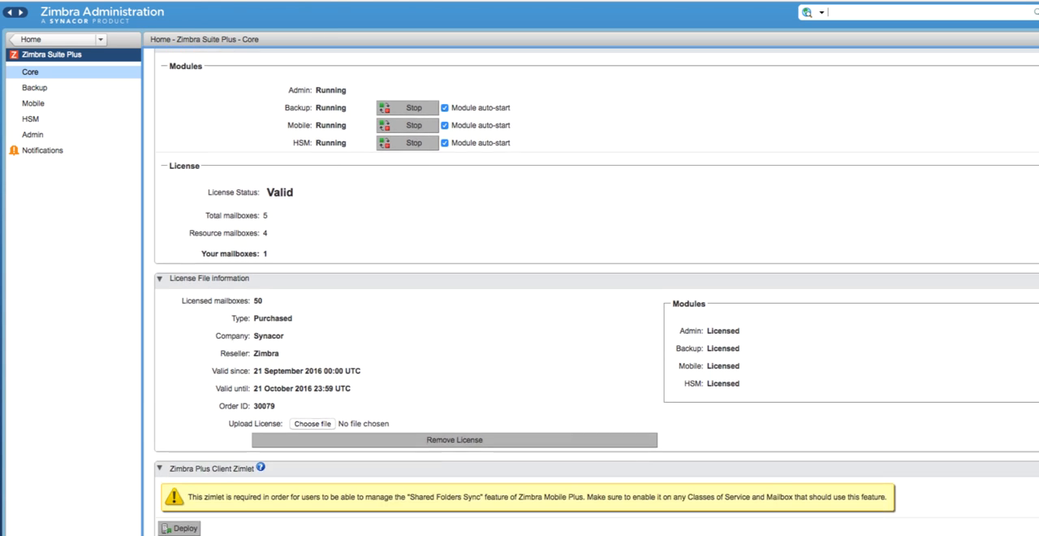
pyautogui.scroll(-3)
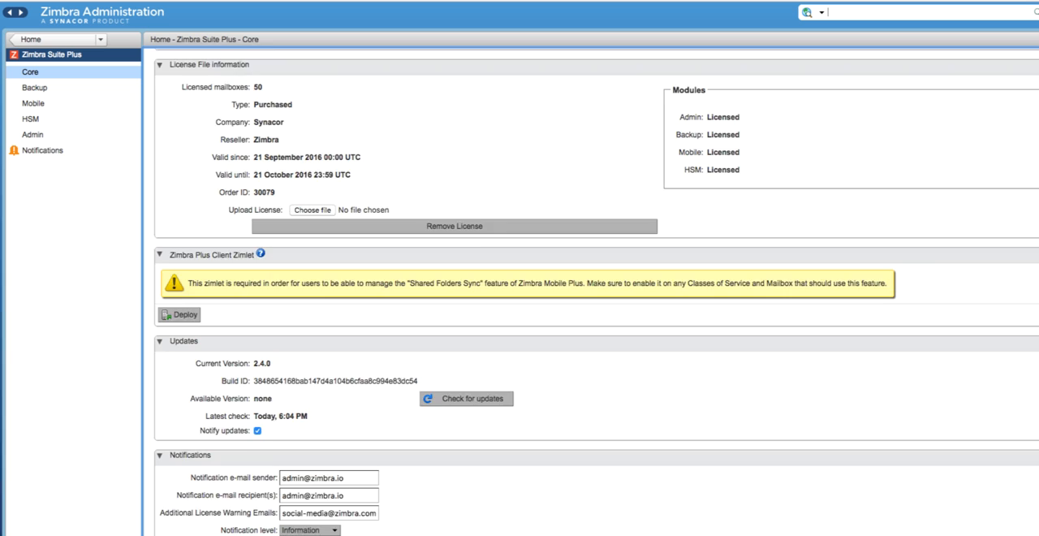
pyautogui.scroll(-3)
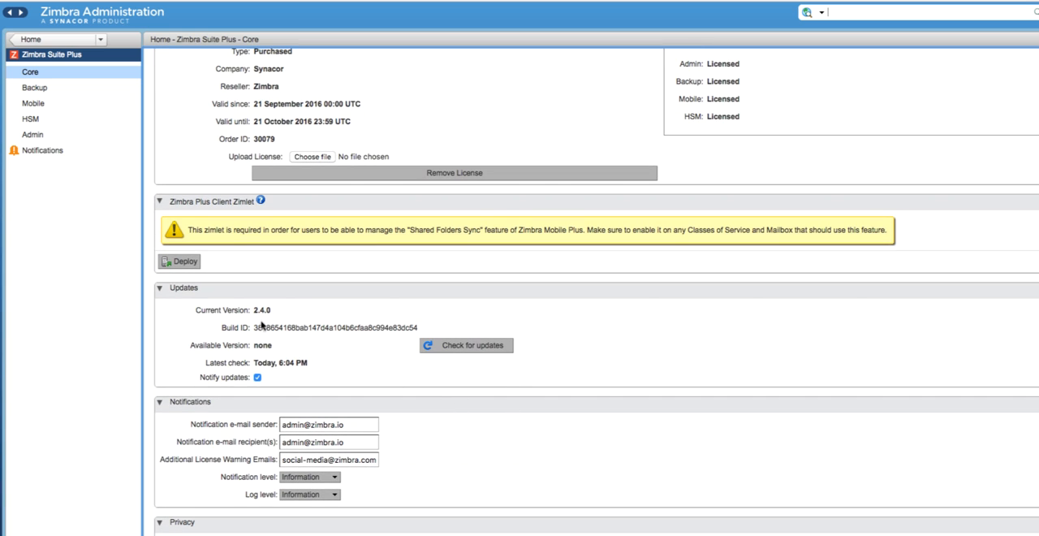
pyautogui.moveTo(342, 370)
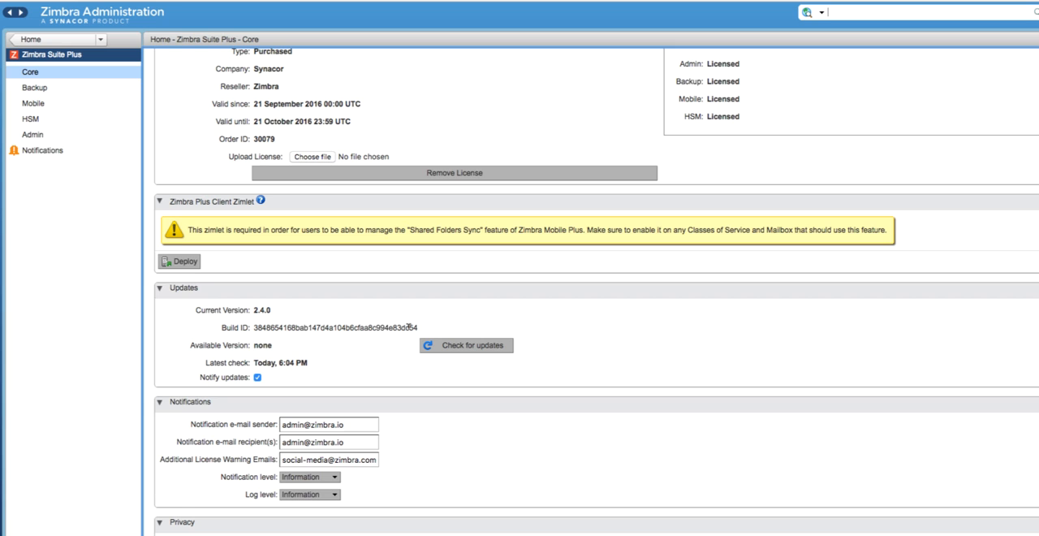
pyautogui.moveTo(362, 399)
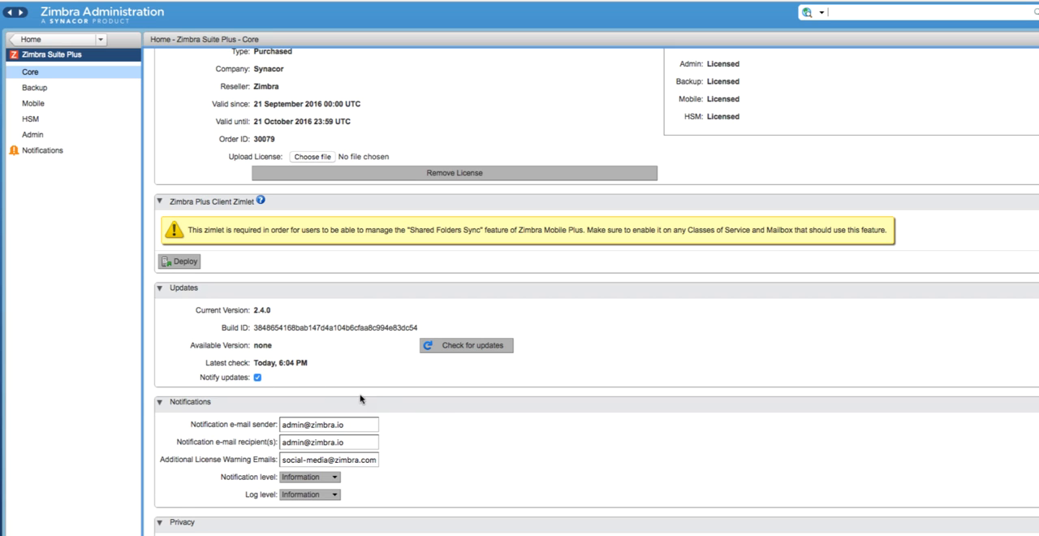
pyautogui.moveTo(410, 504)
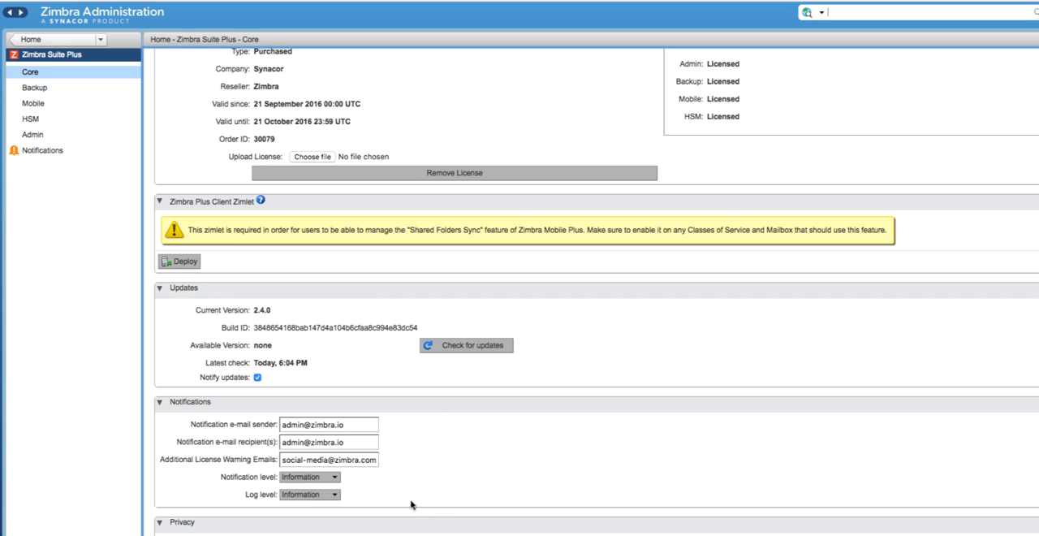
pyautogui.moveTo(411, 505)
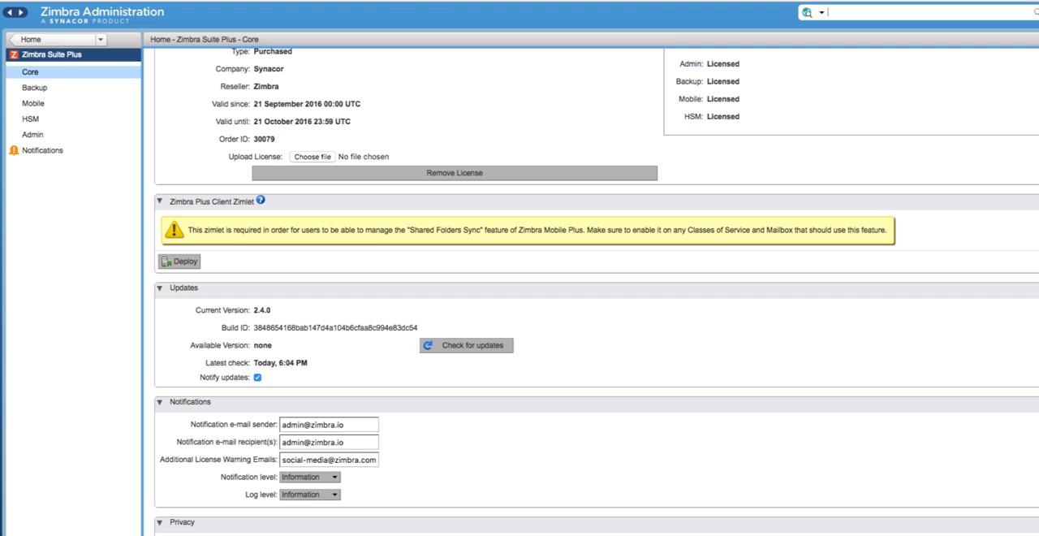
pyautogui.scroll(3)
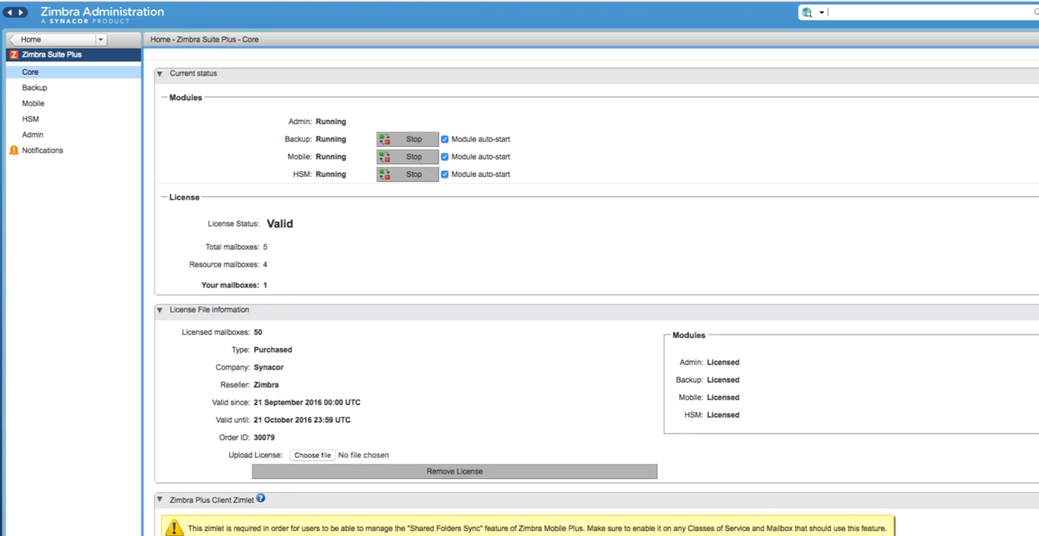
pyautogui.scroll(3)
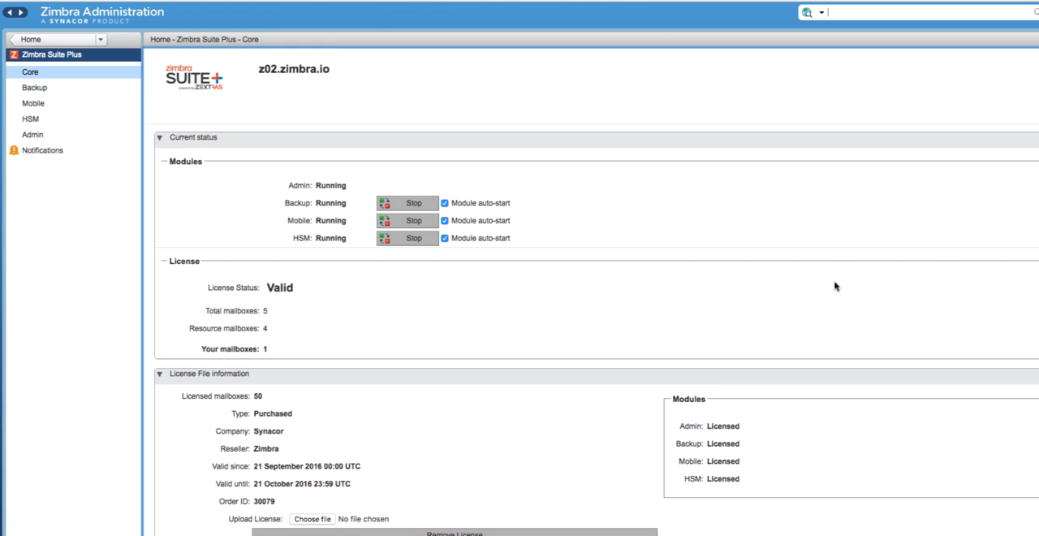